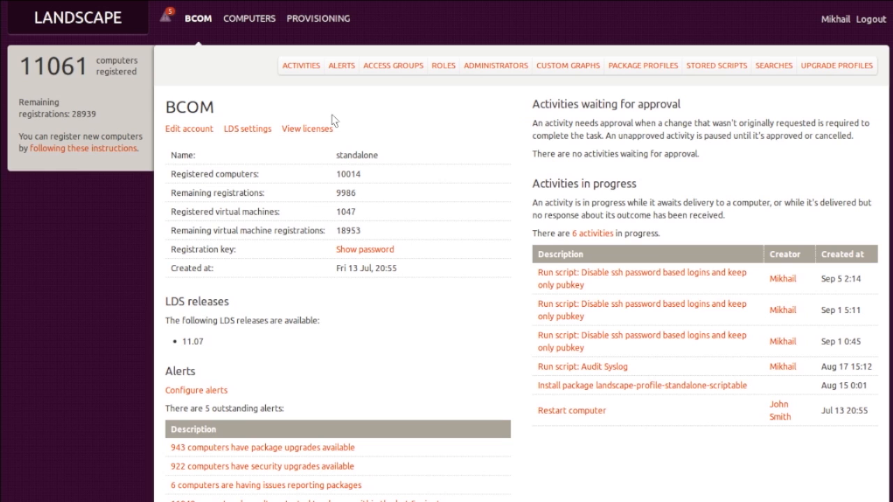
mouse_move(333, 119)
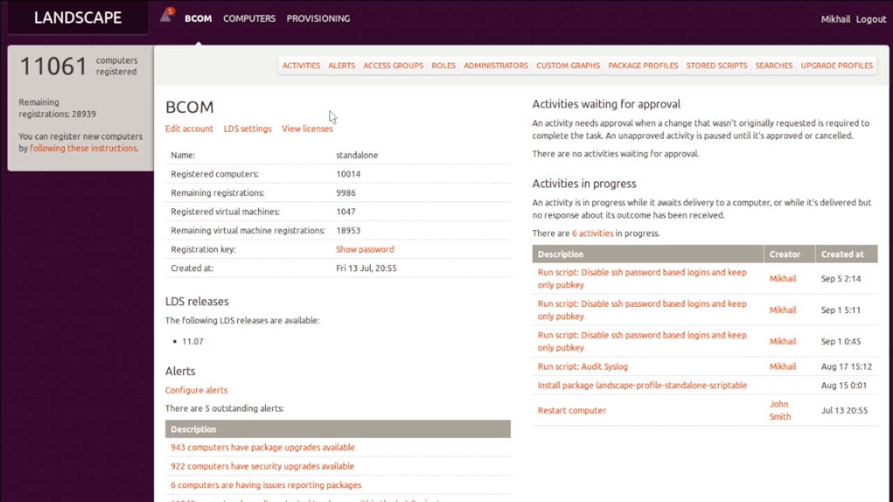
mouse_move(495, 65)
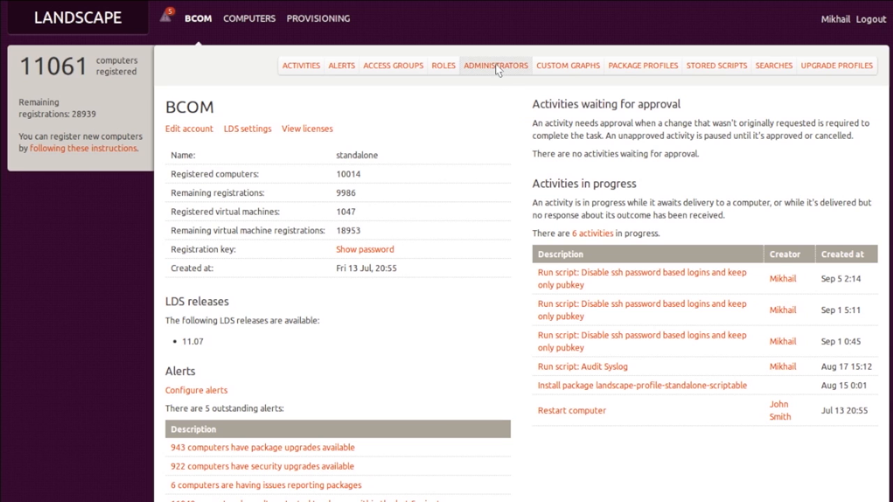
click(495, 65)
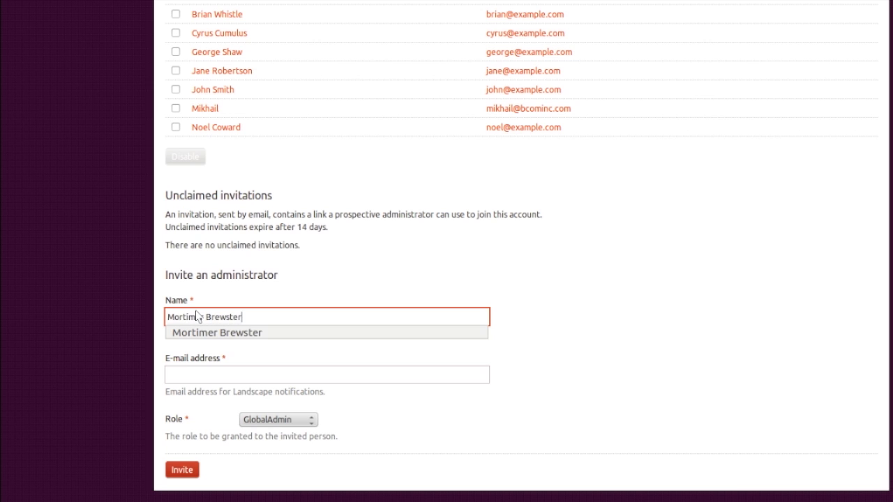
click(326, 375)
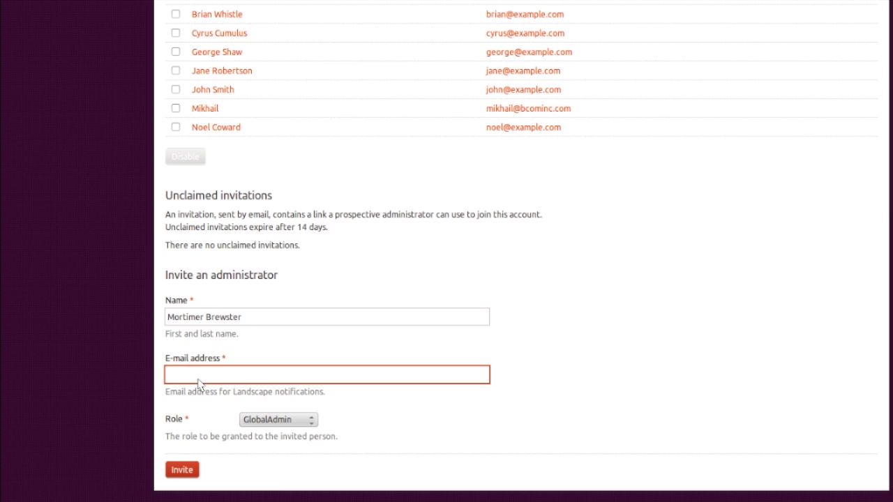
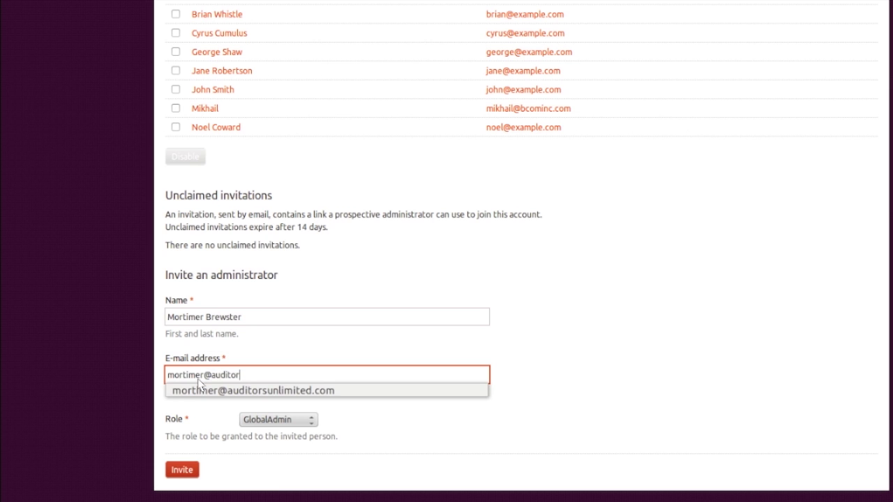
click(252, 390)
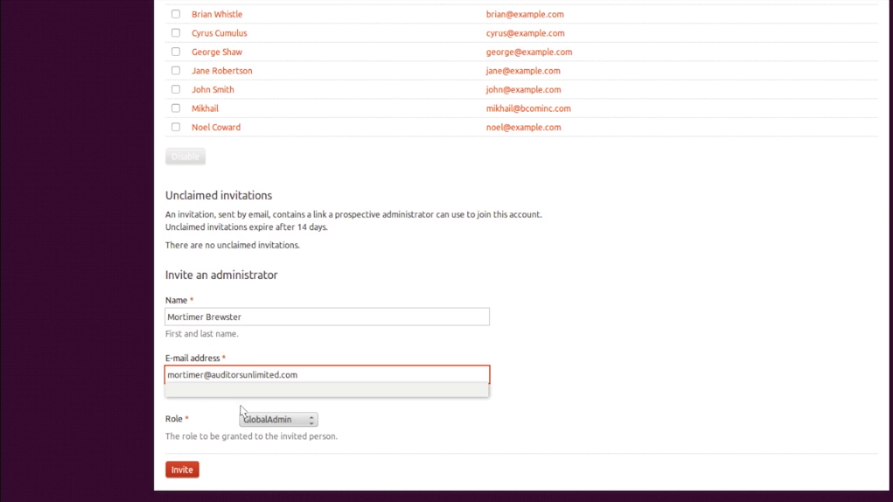
click(277, 420)
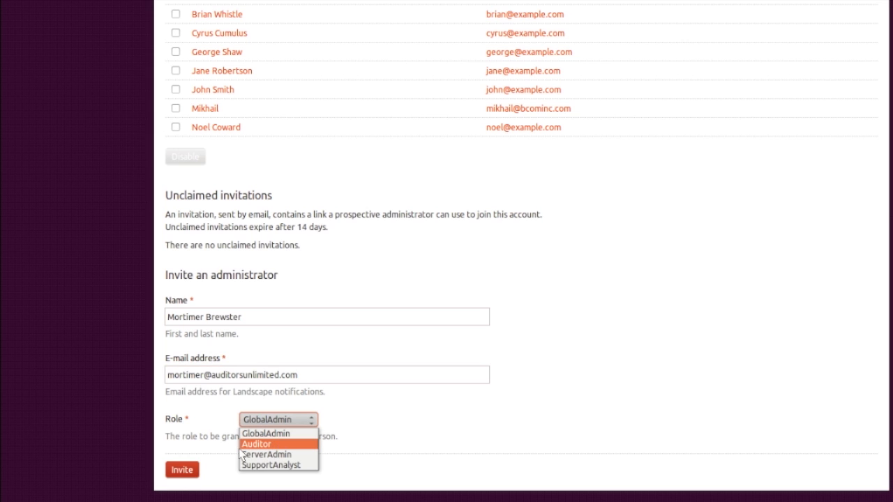
click(182, 469)
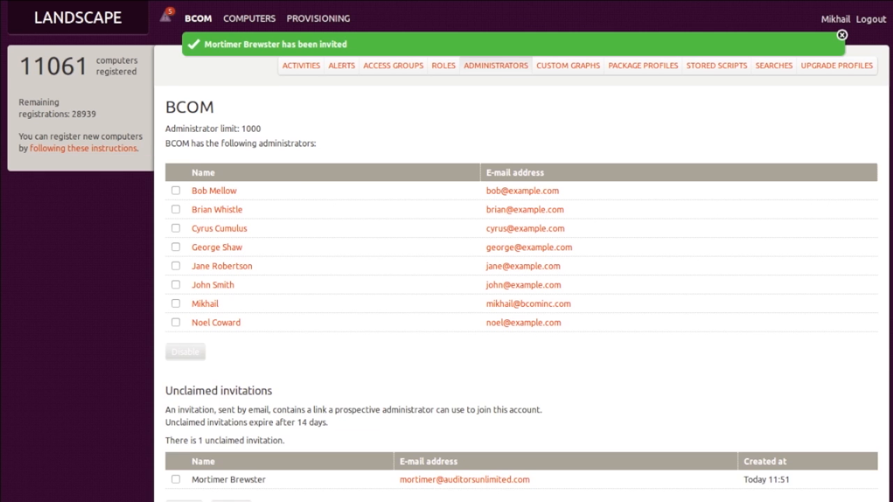
- Dismiss the invitation banner and open Mikhail's own administrator profile
click(842, 35)
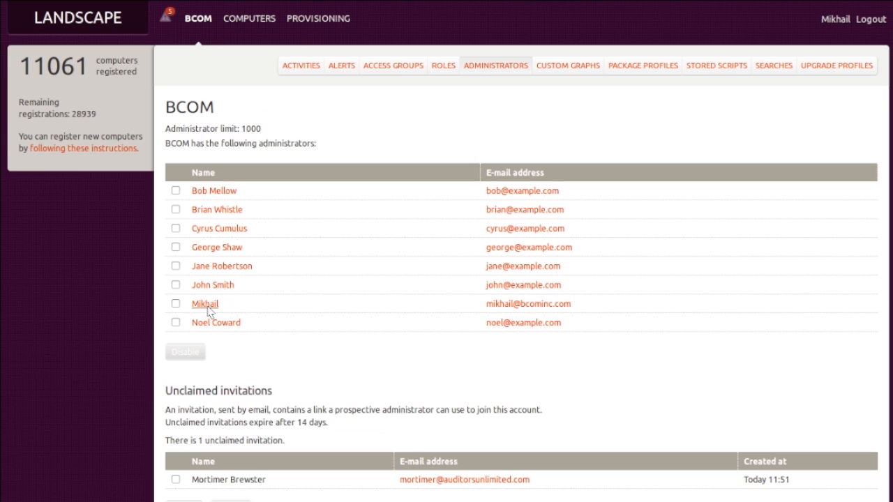
click(204, 303)
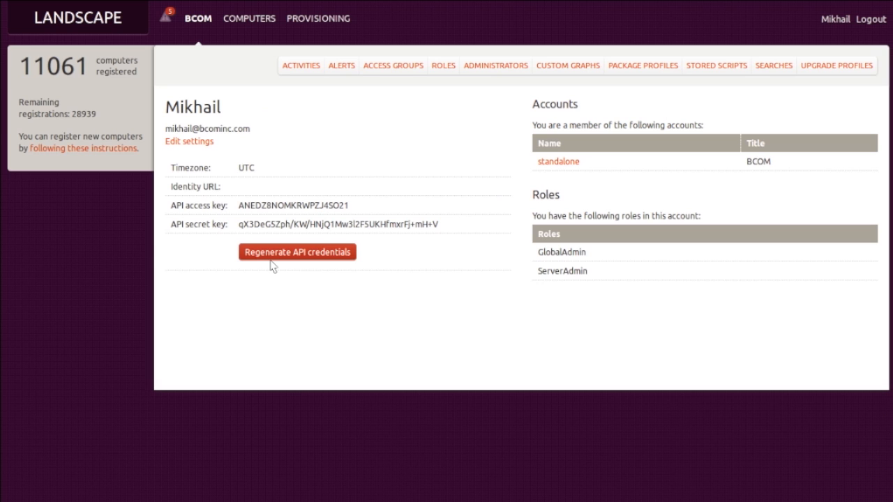
mouse_move(256, 214)
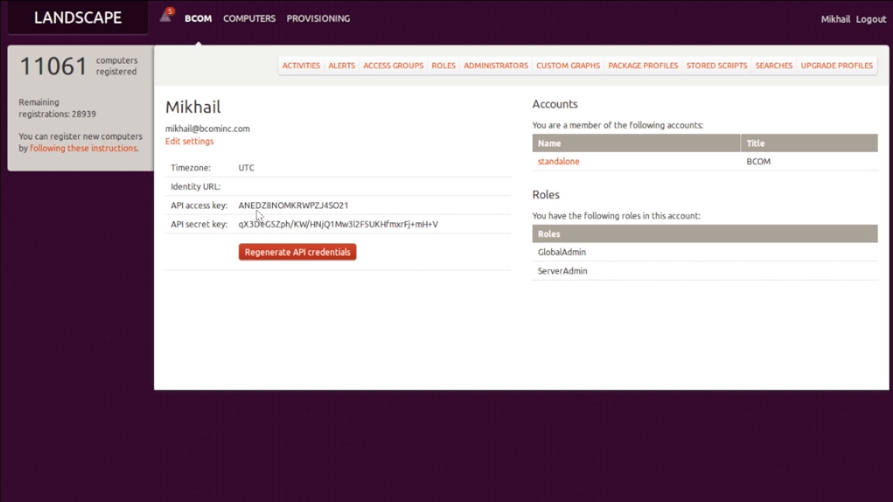
mouse_move(314, 229)
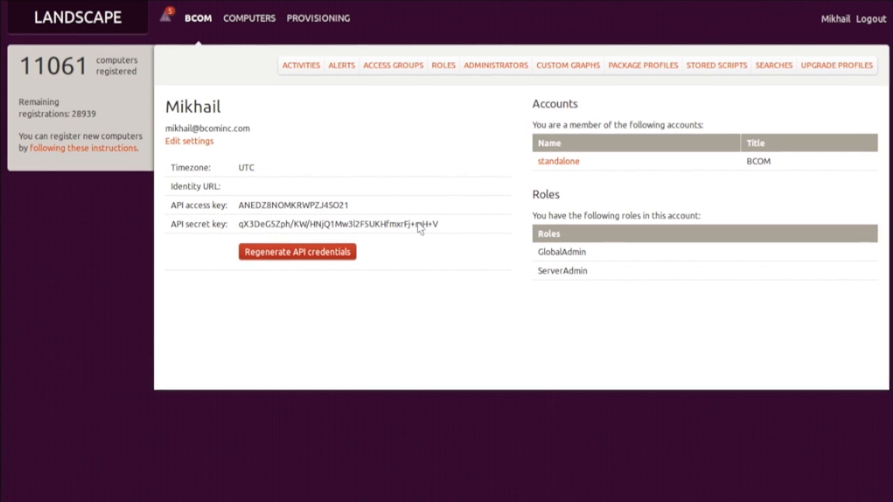
mouse_move(245, 192)
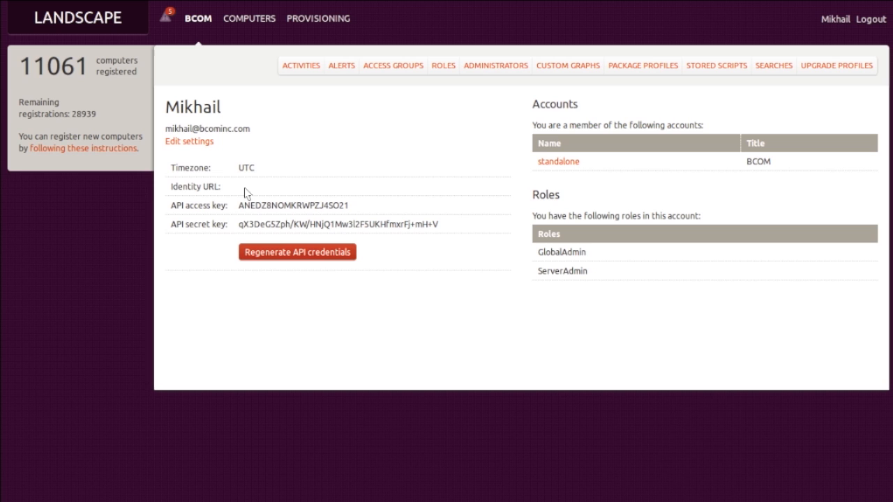
mouse_move(551, 254)
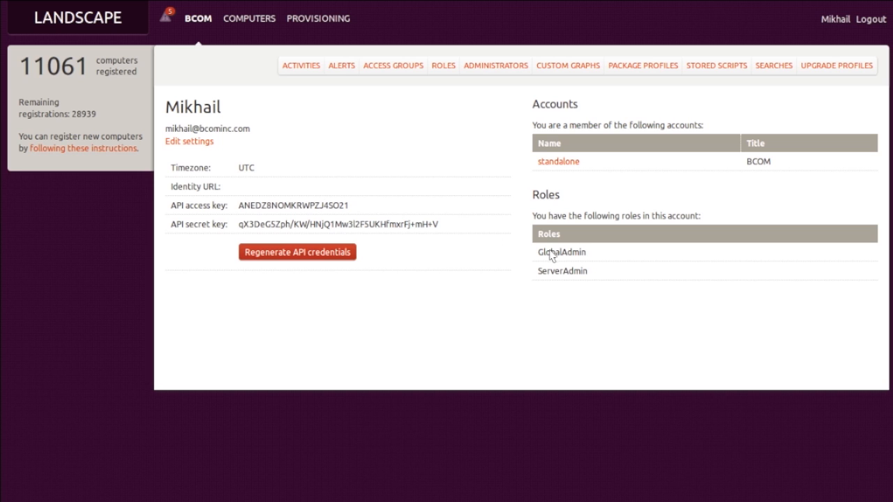
mouse_move(595, 260)
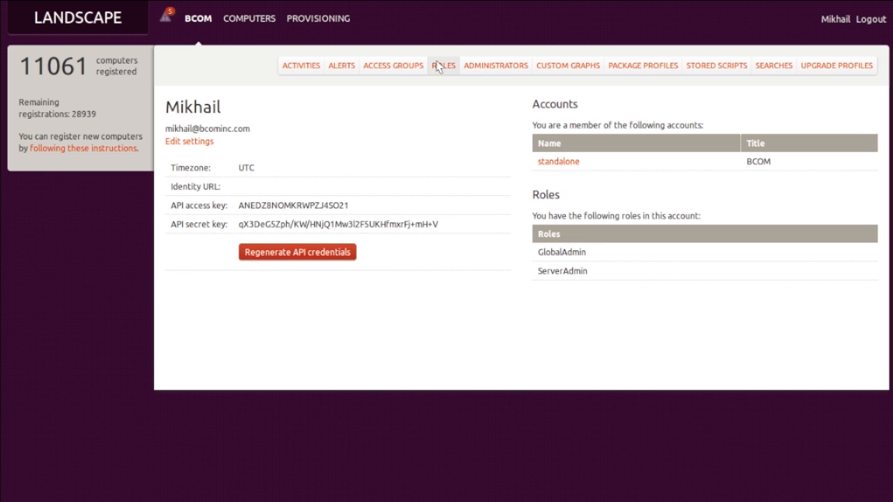
- Grant Noel Coward the GlobalAdmin role in the role membership matrix and save
click(443, 65)
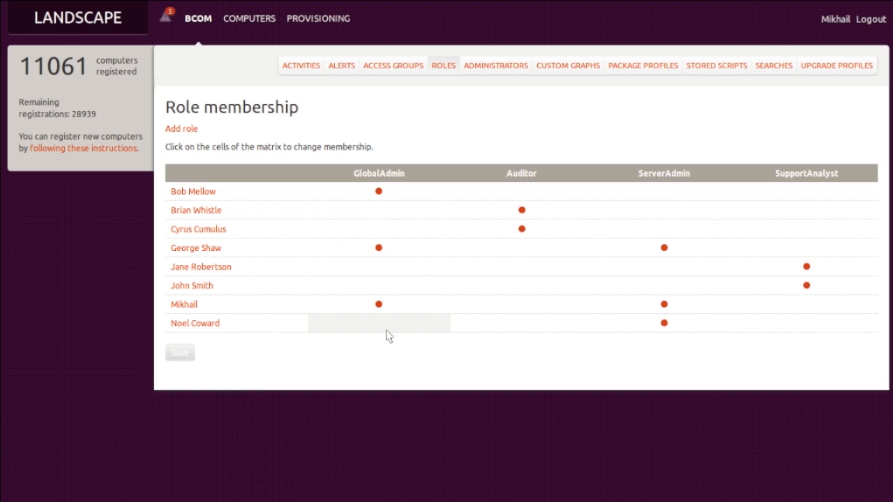
click(379, 323)
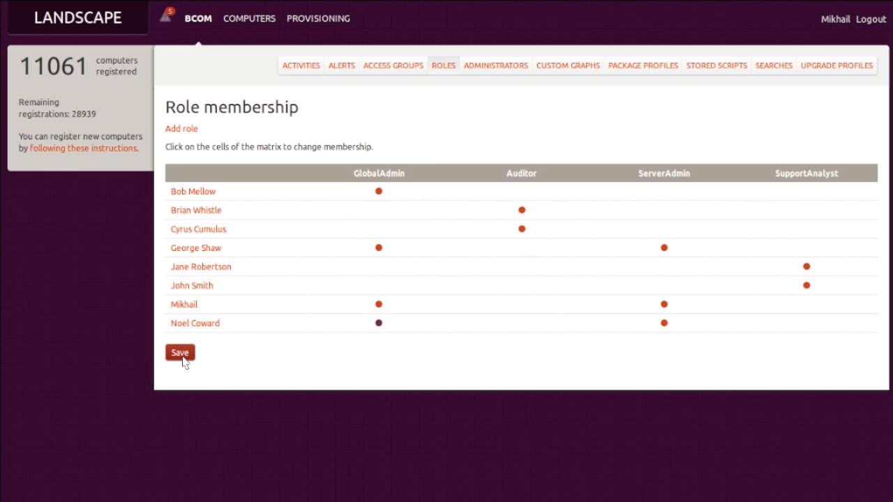
click(179, 352)
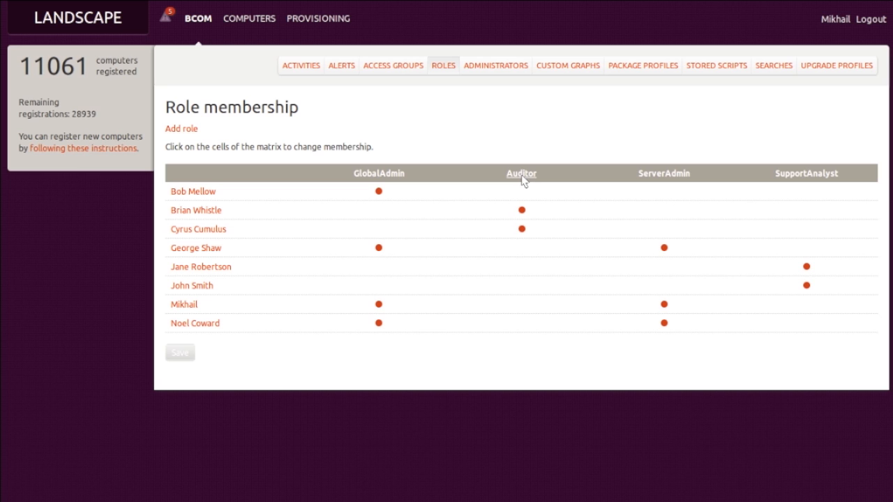
- Inspect the Auditor role's permissions, then view the account's access groups
click(521, 173)
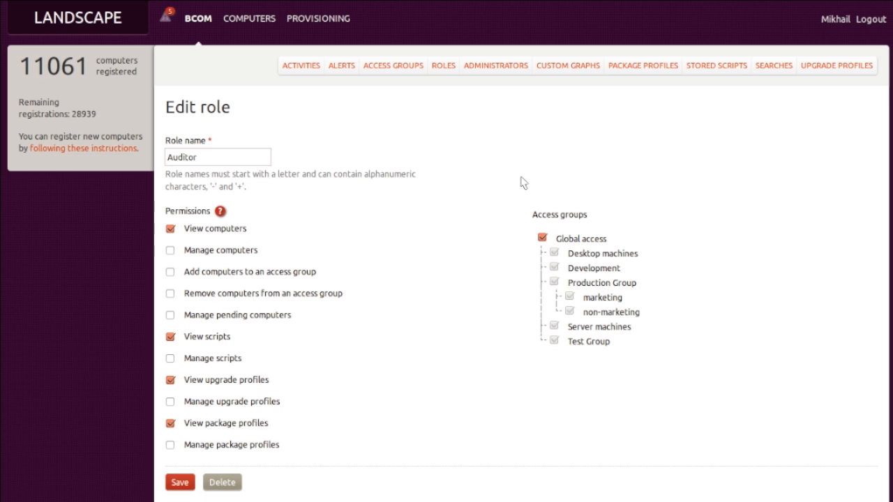
mouse_move(487, 203)
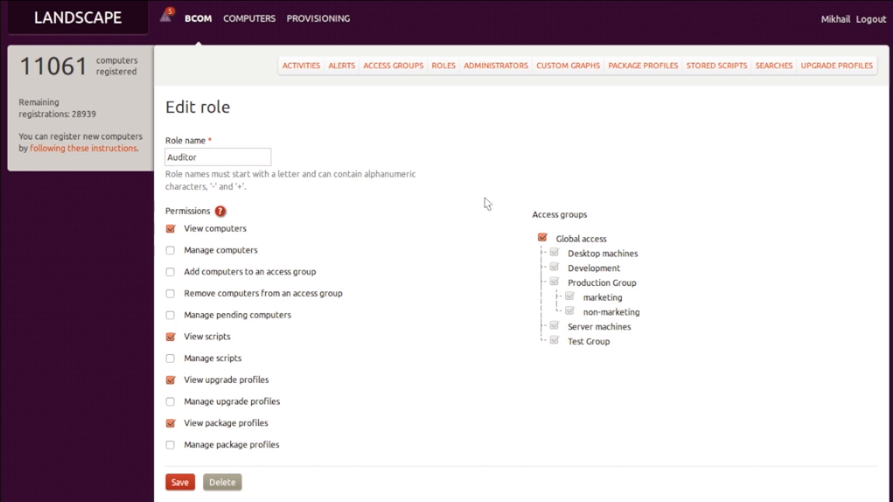
mouse_move(235, 375)
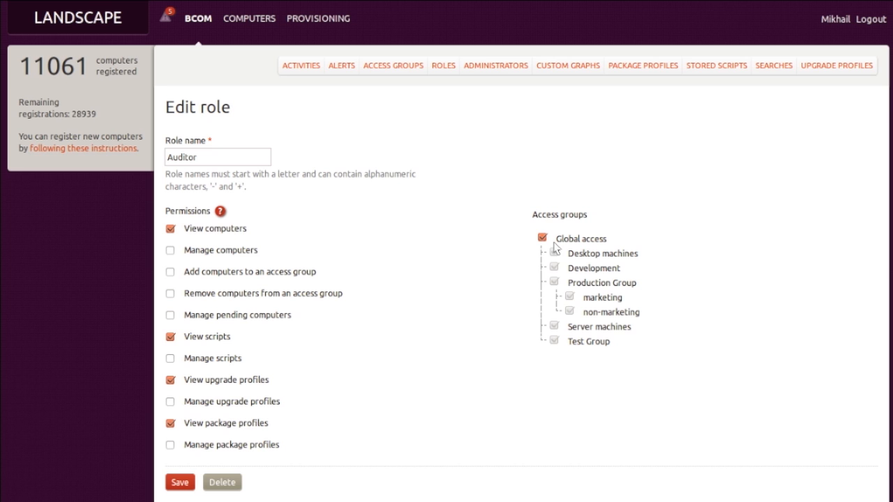
click(393, 65)
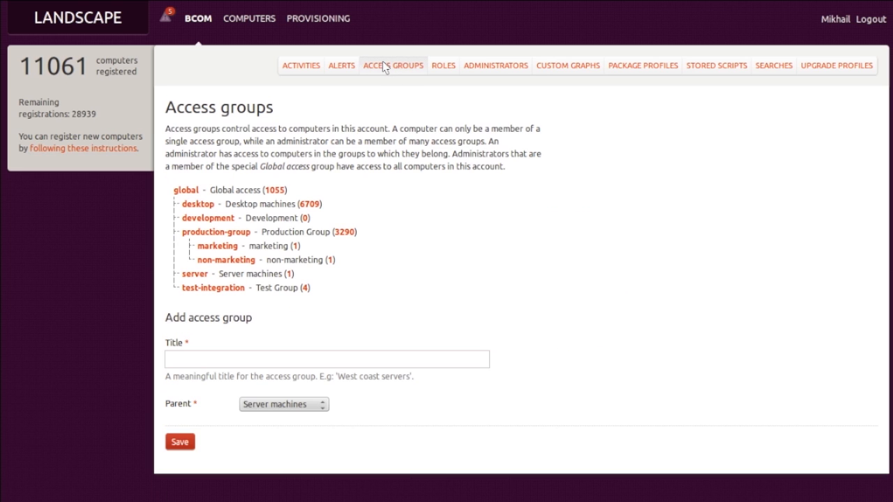
mouse_move(408, 138)
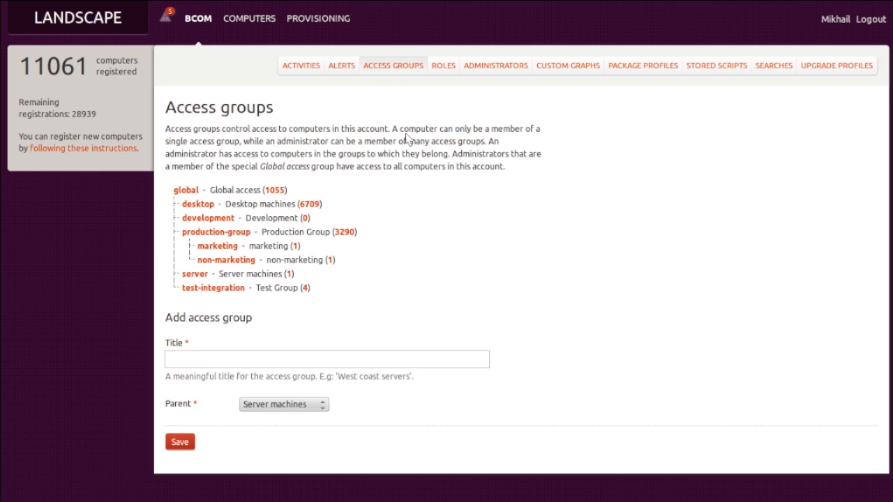
mouse_move(286, 255)
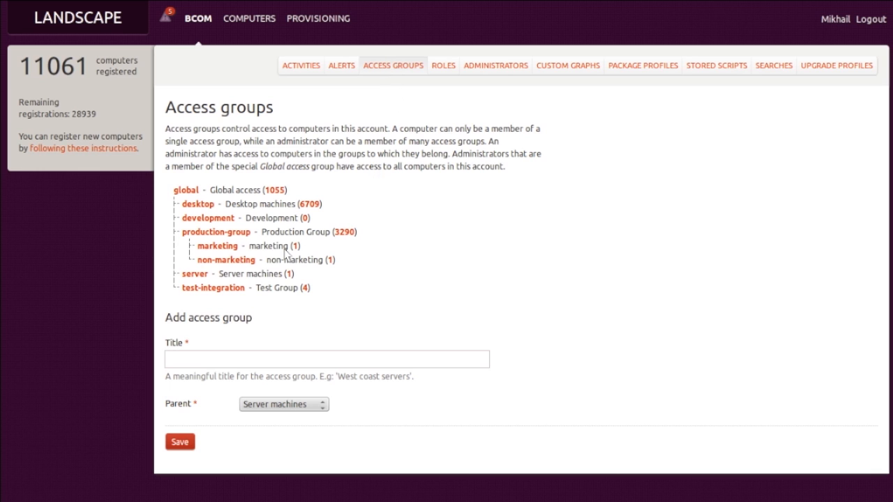
mouse_move(237, 271)
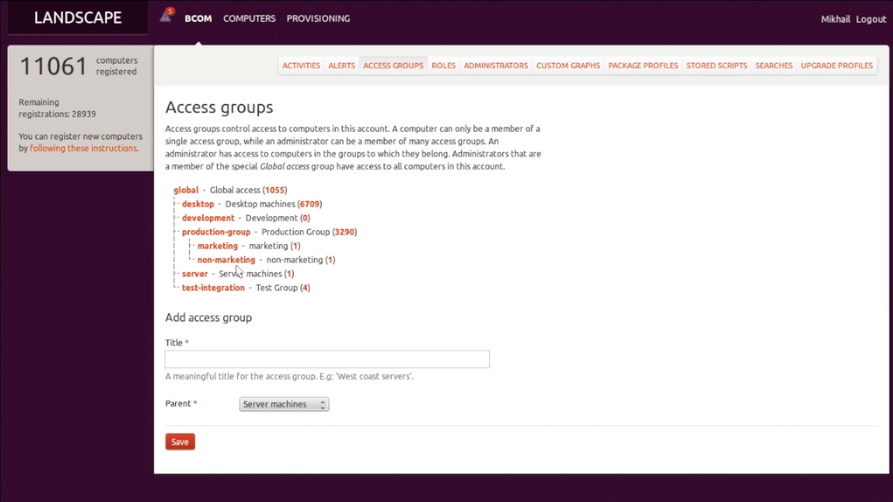
mouse_move(216, 232)
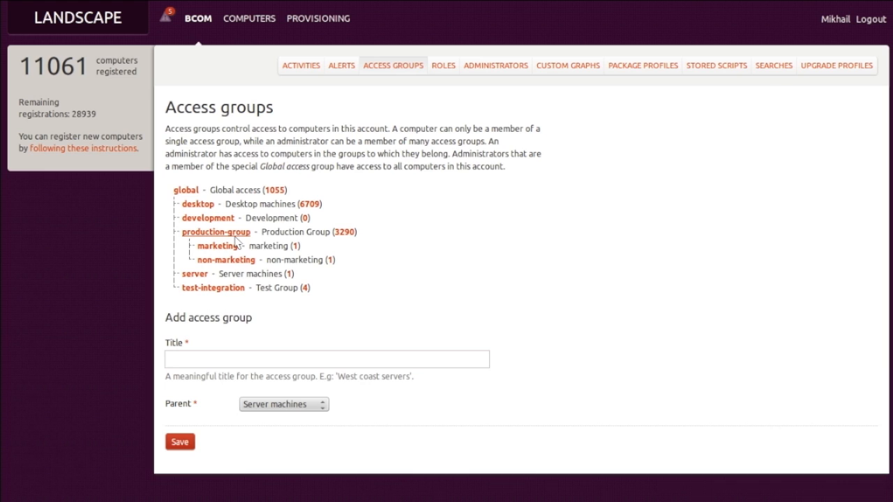
click(249, 18)
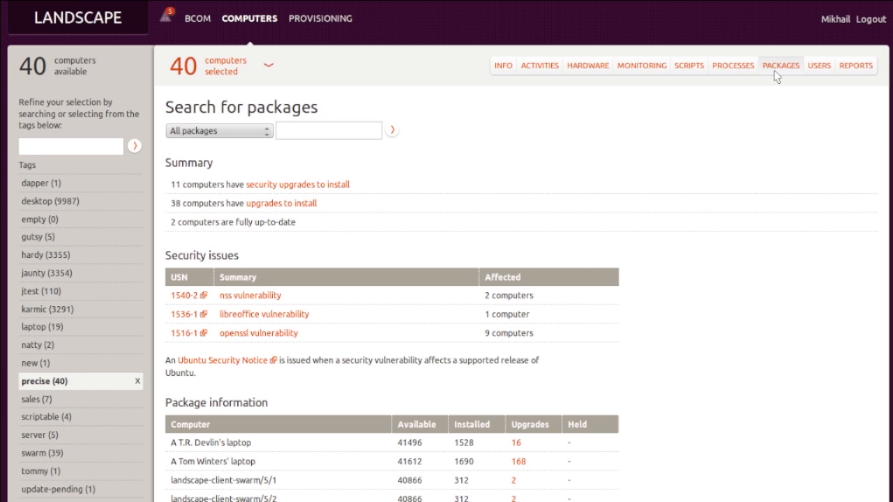
mouse_move(584, 189)
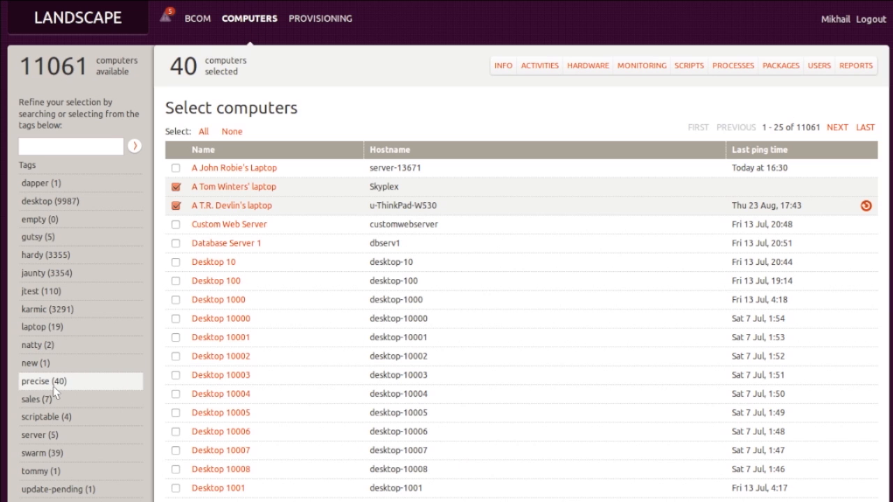
- Filter the computer list to the 'precise' tag and scroll through the results
click(43, 381)
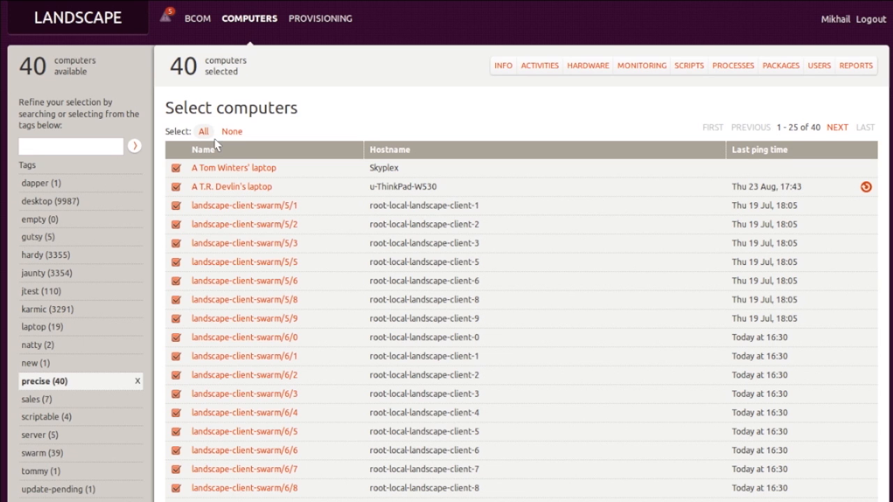
scroll(down, 3)
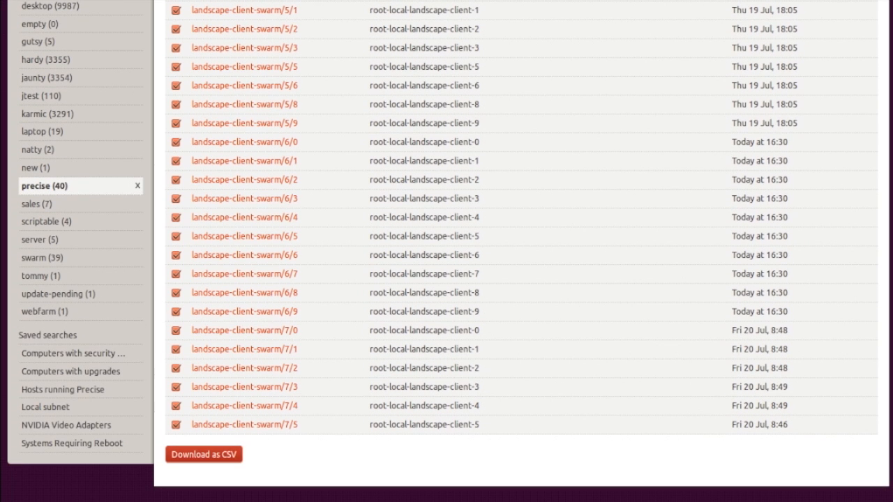
mouse_move(252, 271)
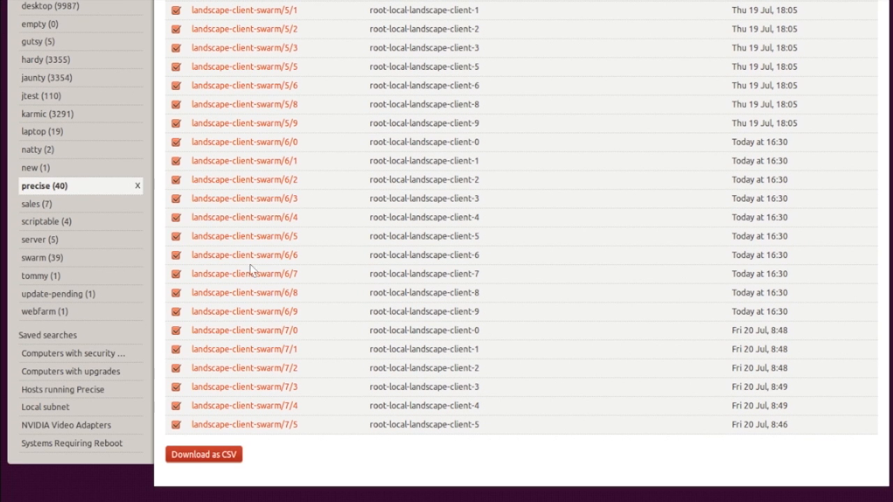
- Show compliance reports for the selected computers, scrolling to the security update charts
click(203, 454)
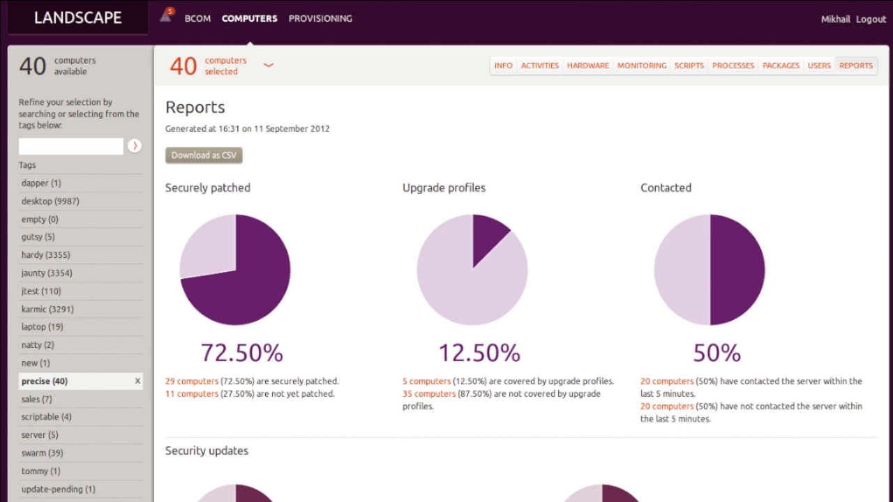
scroll(down, 3)
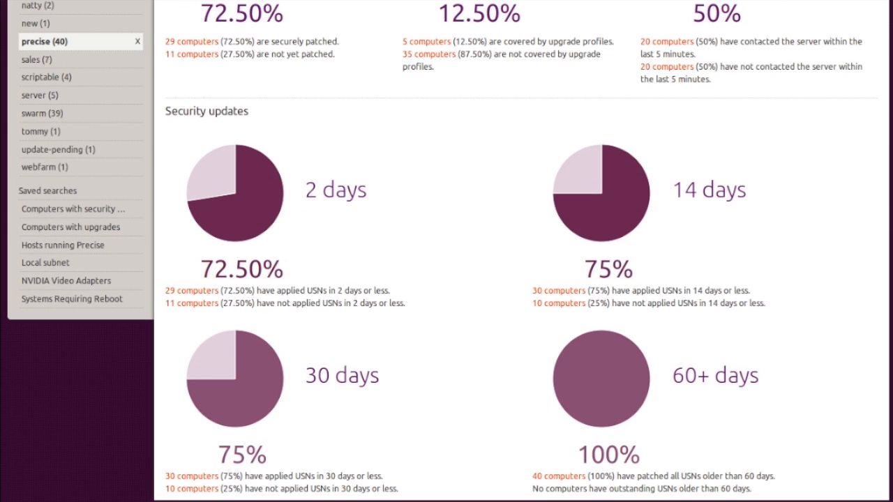
mouse_move(429, 356)
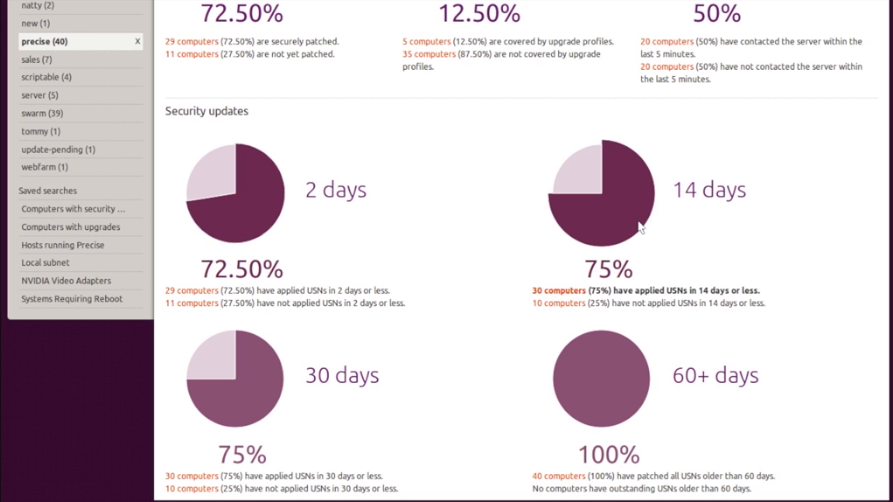
mouse_move(636, 224)
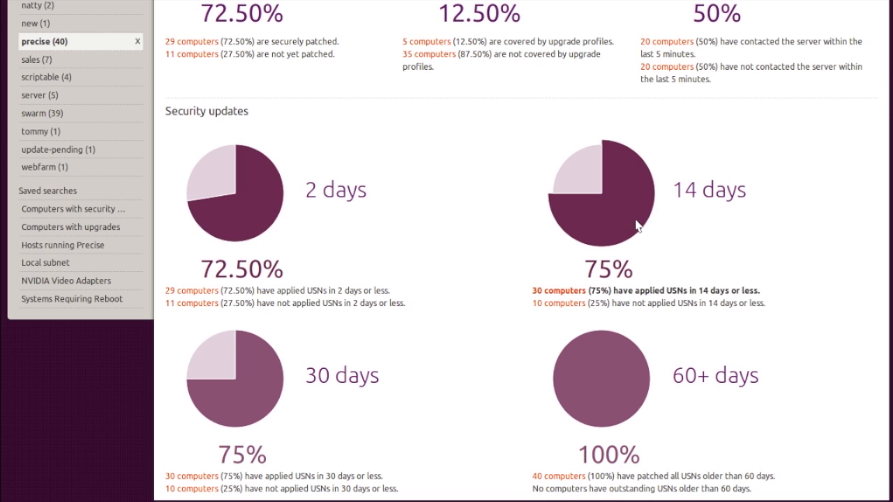